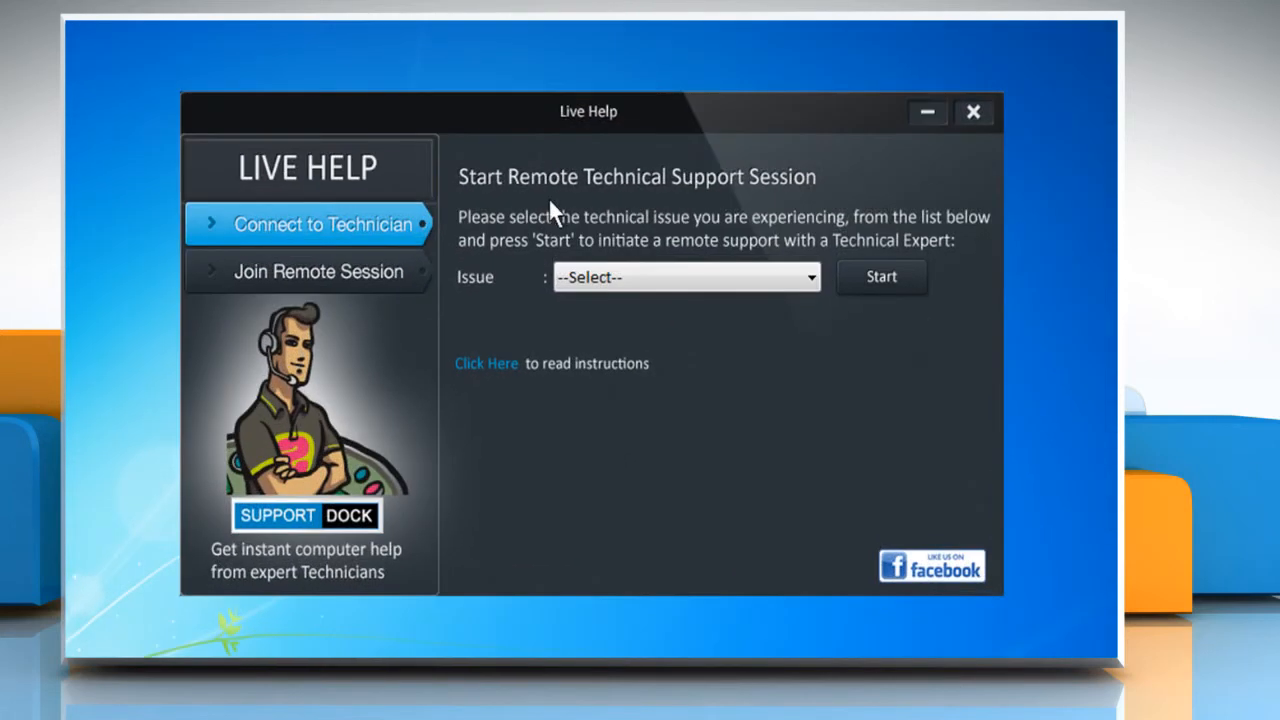
{"action": "mouse_move", "coordinate": [470, 252]}
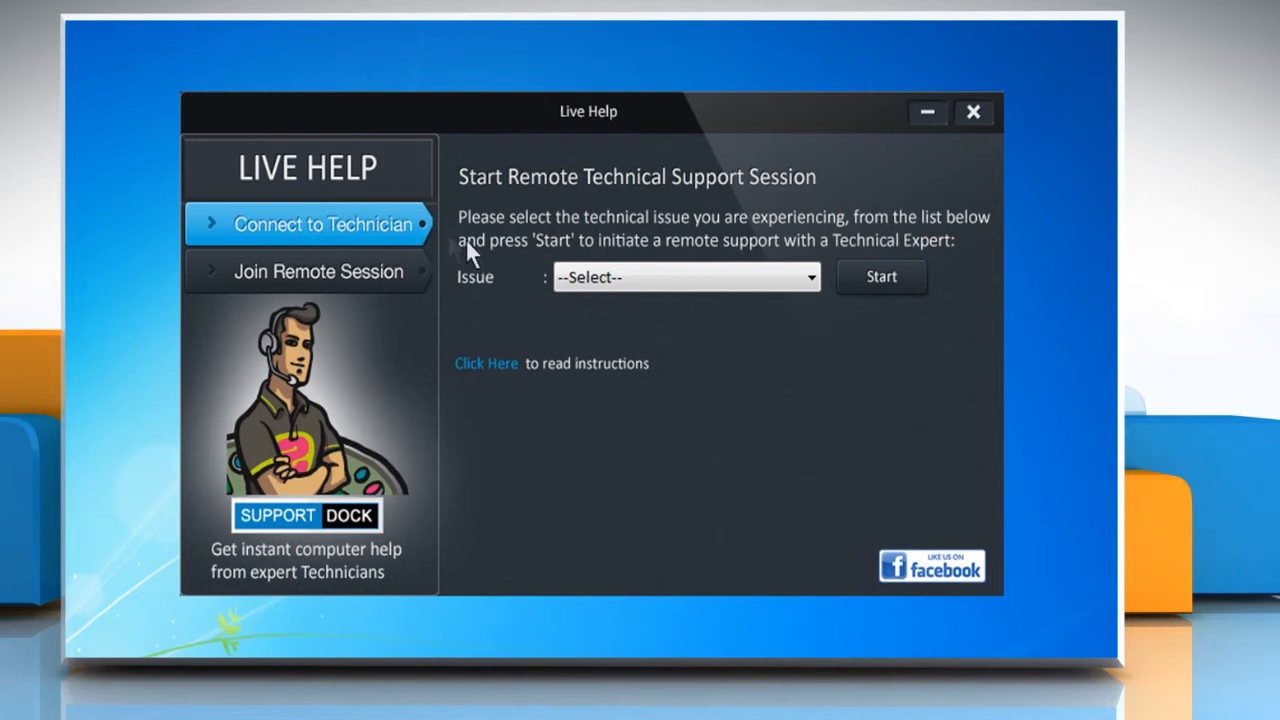
- Select 'Slow performance' as the issue and start the remote support session
{"action": "left_click", "coordinate": [684, 276]}
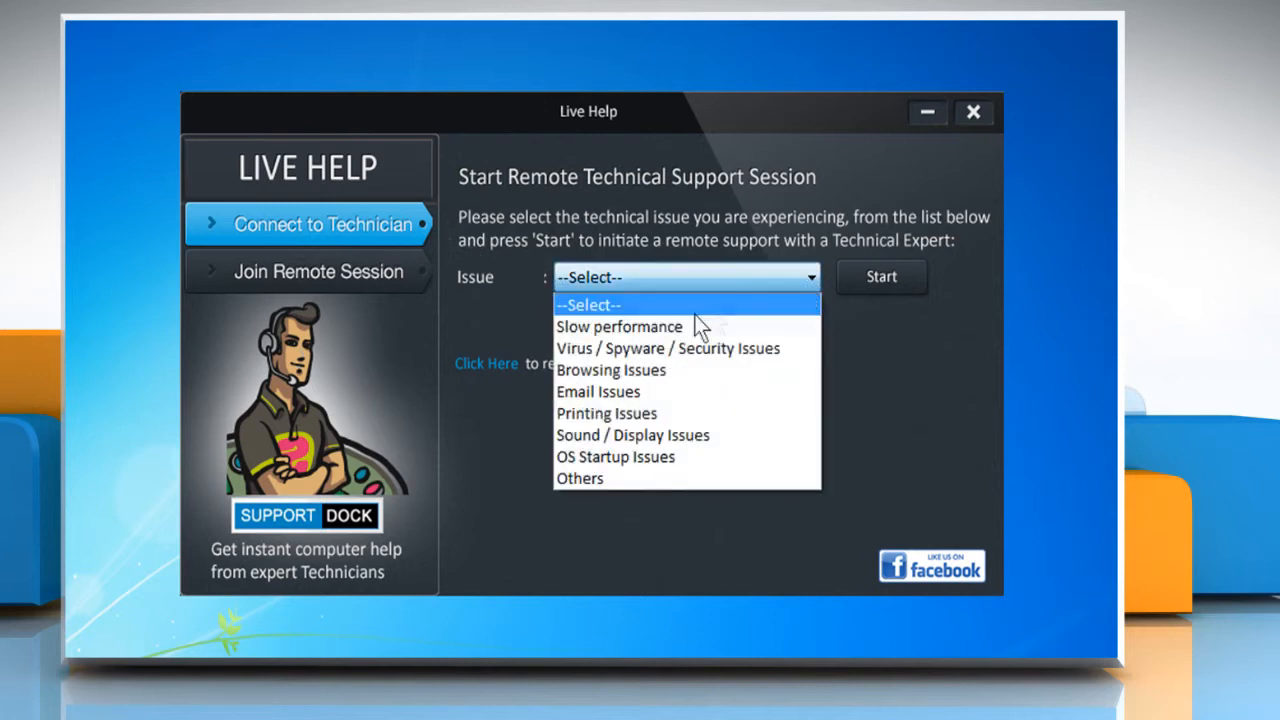
{"action": "left_click", "coordinate": [620, 326]}
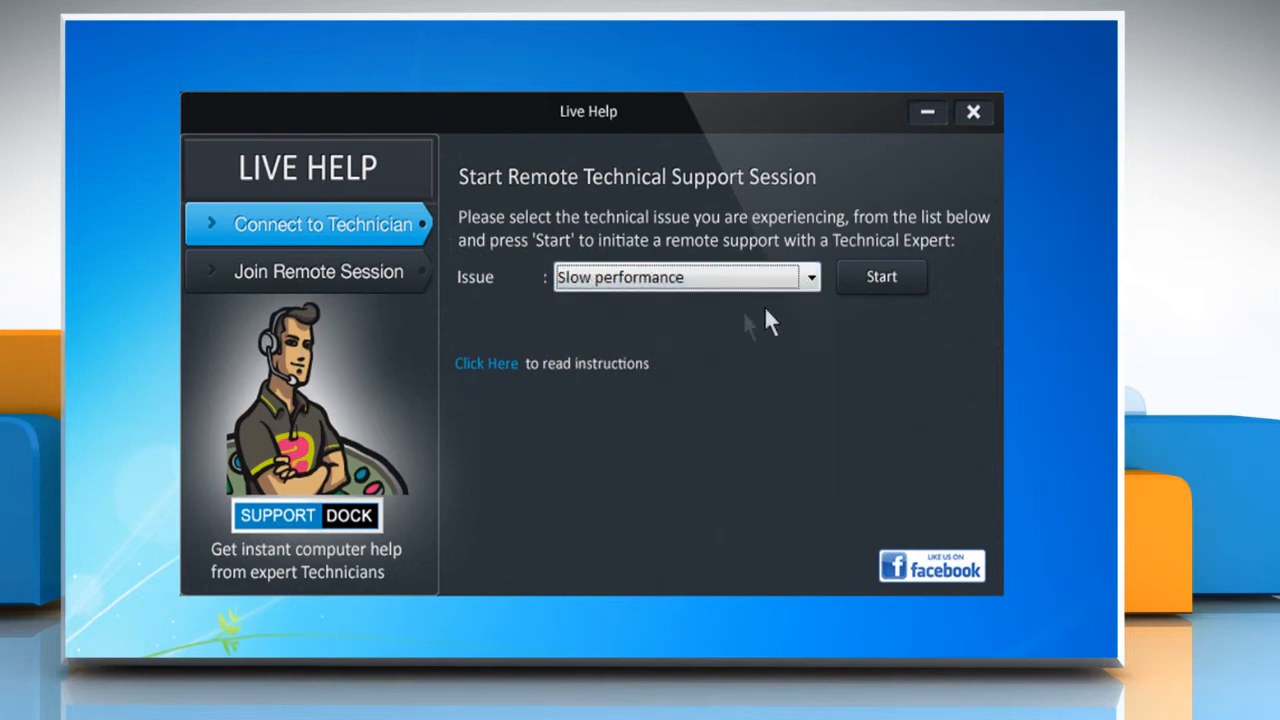
{"action": "left_click", "coordinate": [880, 276]}
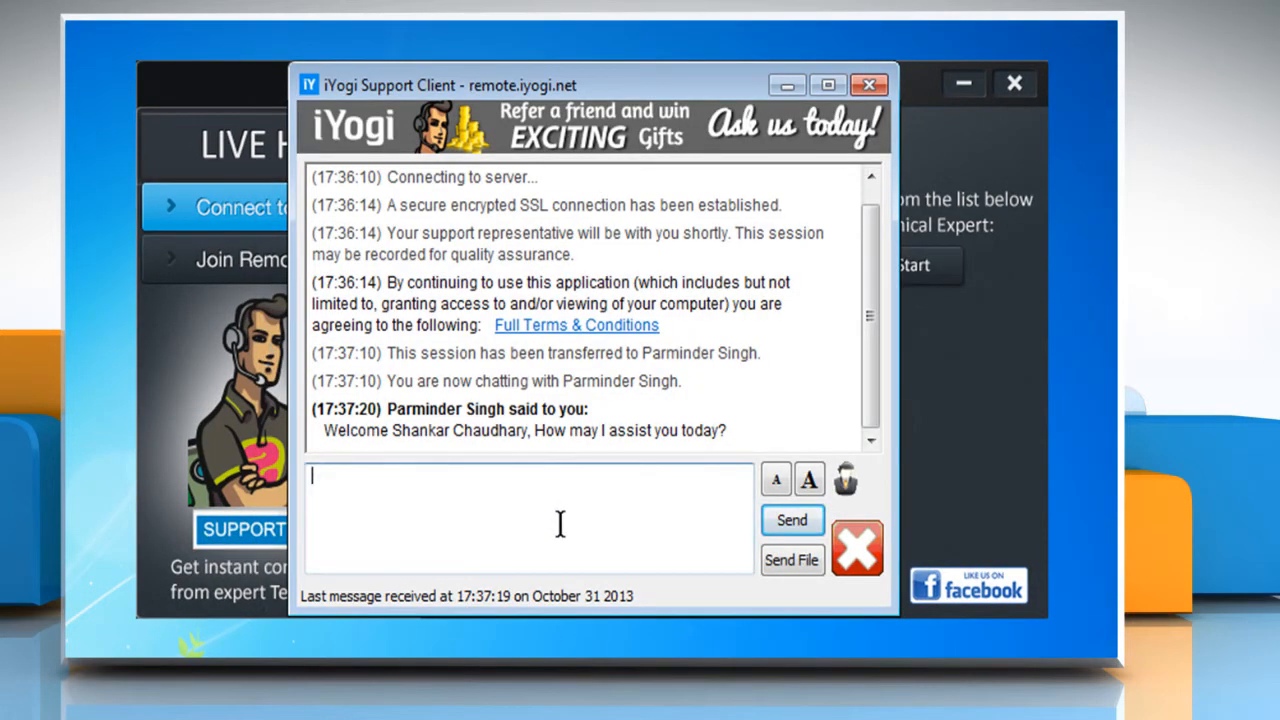
- Send the technician a chat message saying 'This is for testing purpo'
{"action": "type", "text": "This is"}
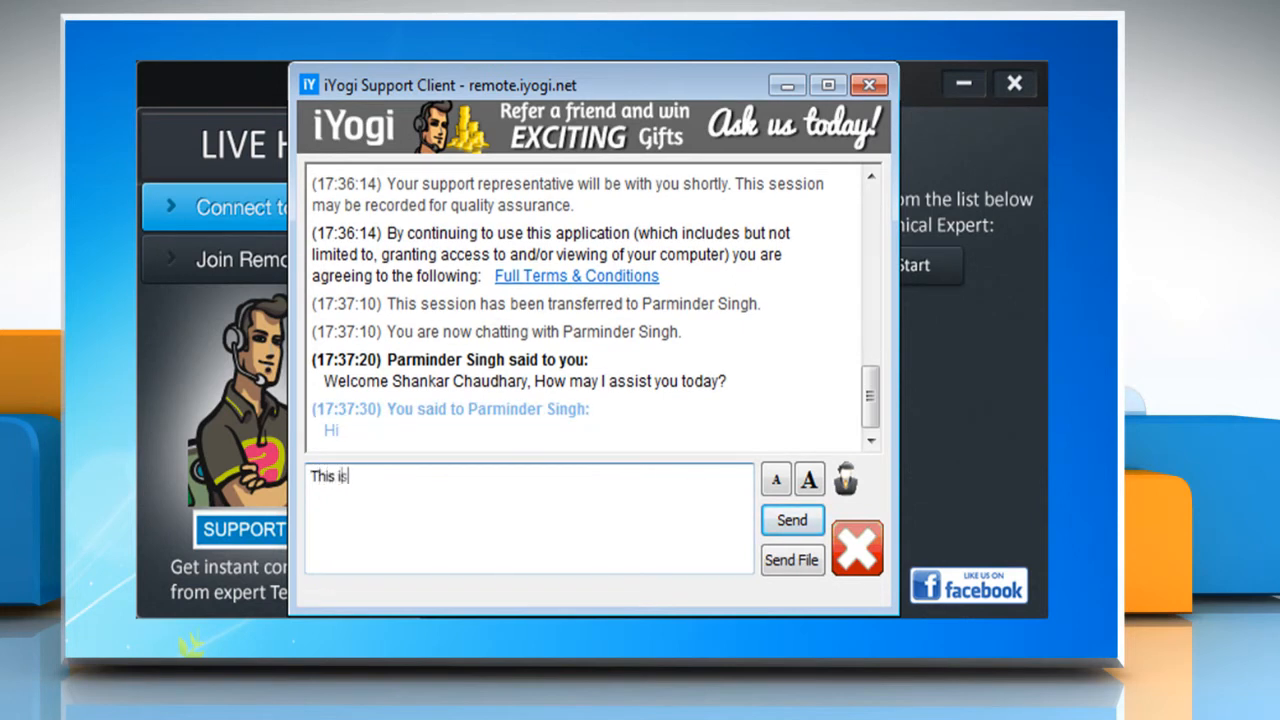
{"action": "type", "text": "for testing purpo"}
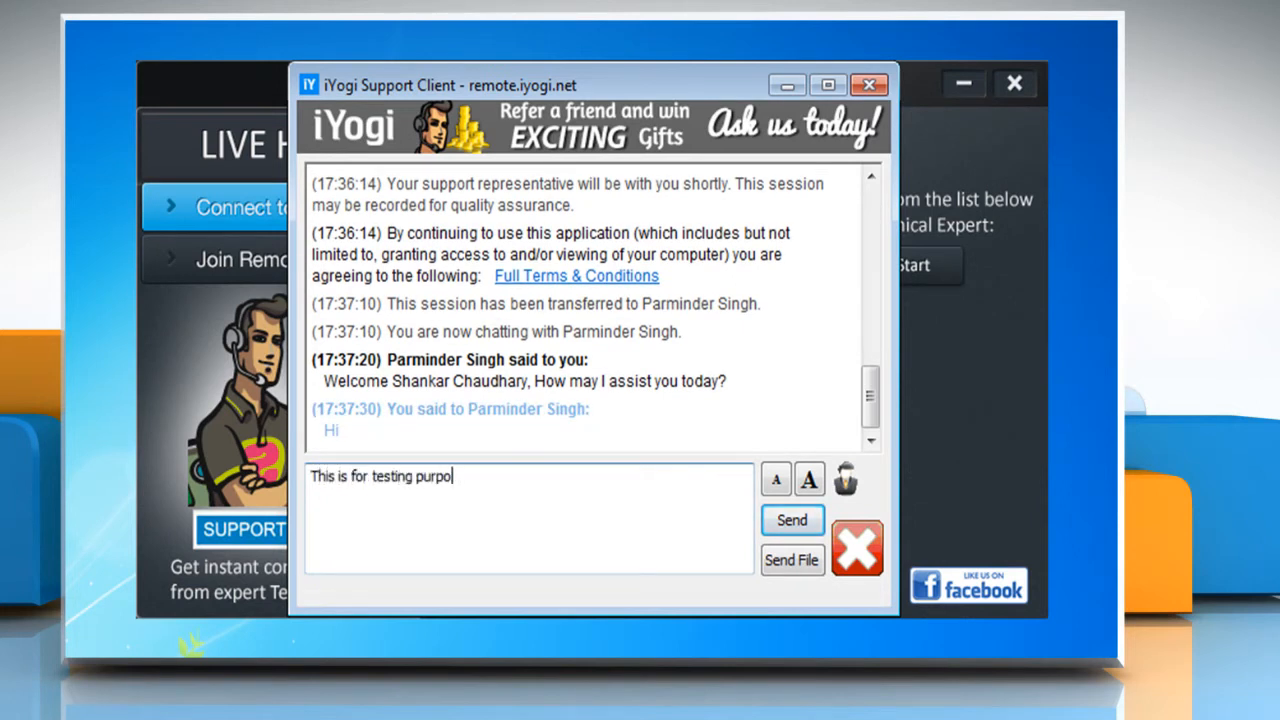
{"action": "left_click", "coordinate": [792, 520]}
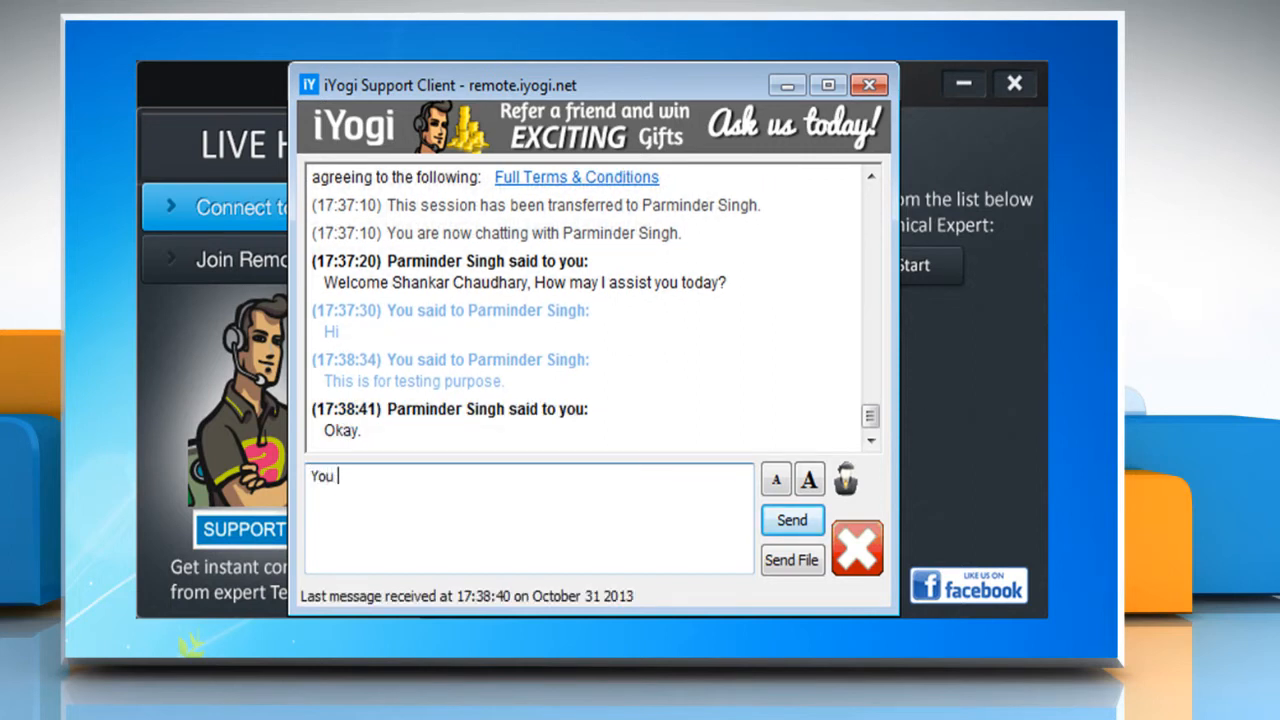
- Send a message asking the technician to close the session, then acknowledge the session-ended notice
{"action": "type", "text": "may close"}
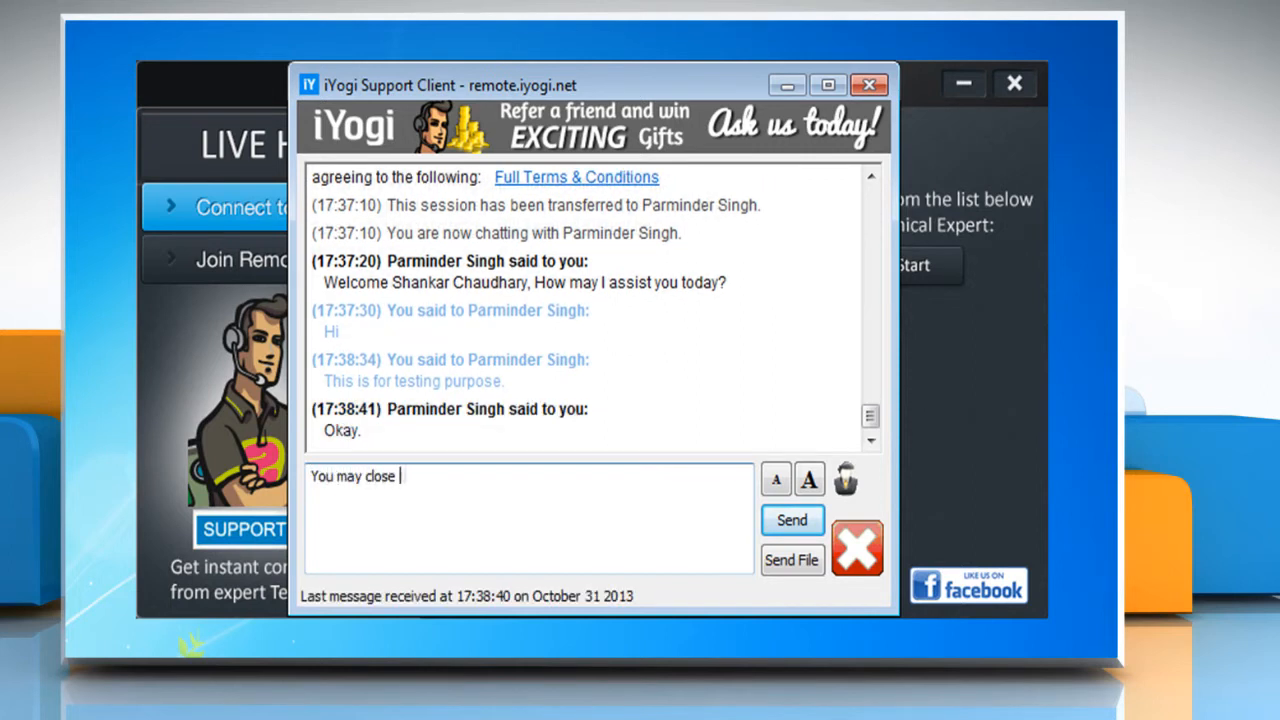
{"action": "type", "text": "the session now."}
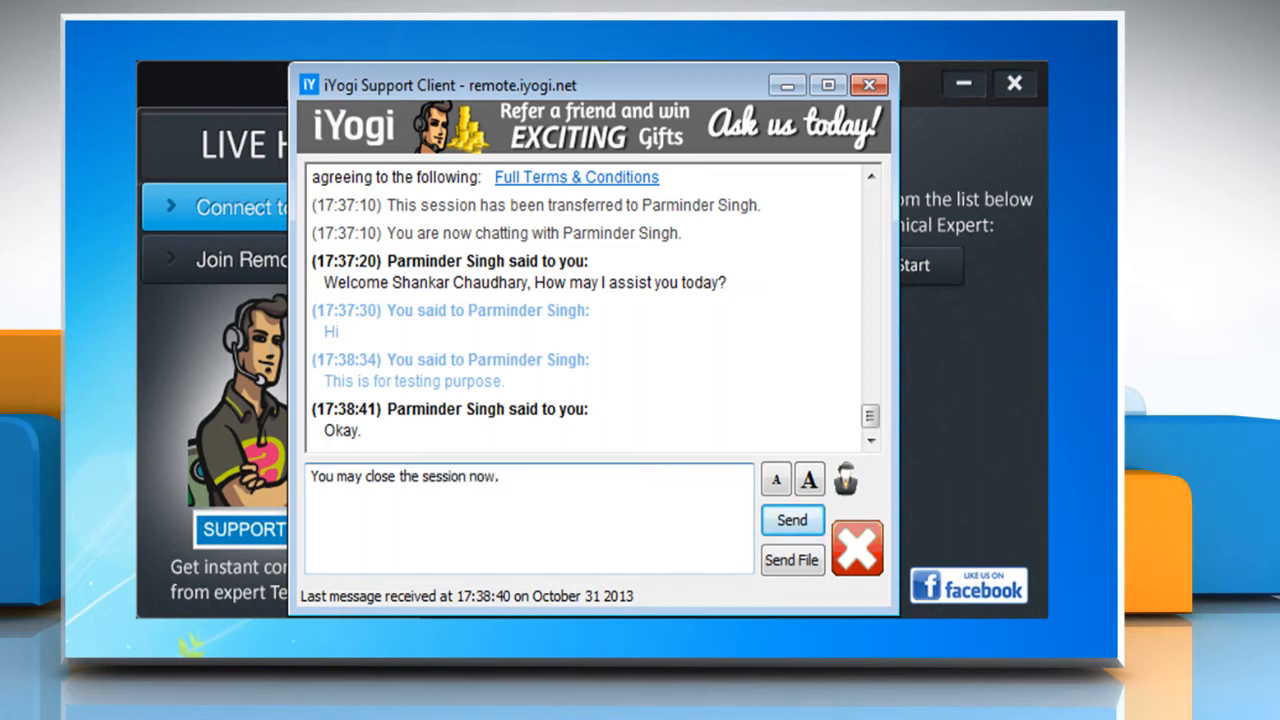
{"action": "left_click", "coordinate": [792, 520]}
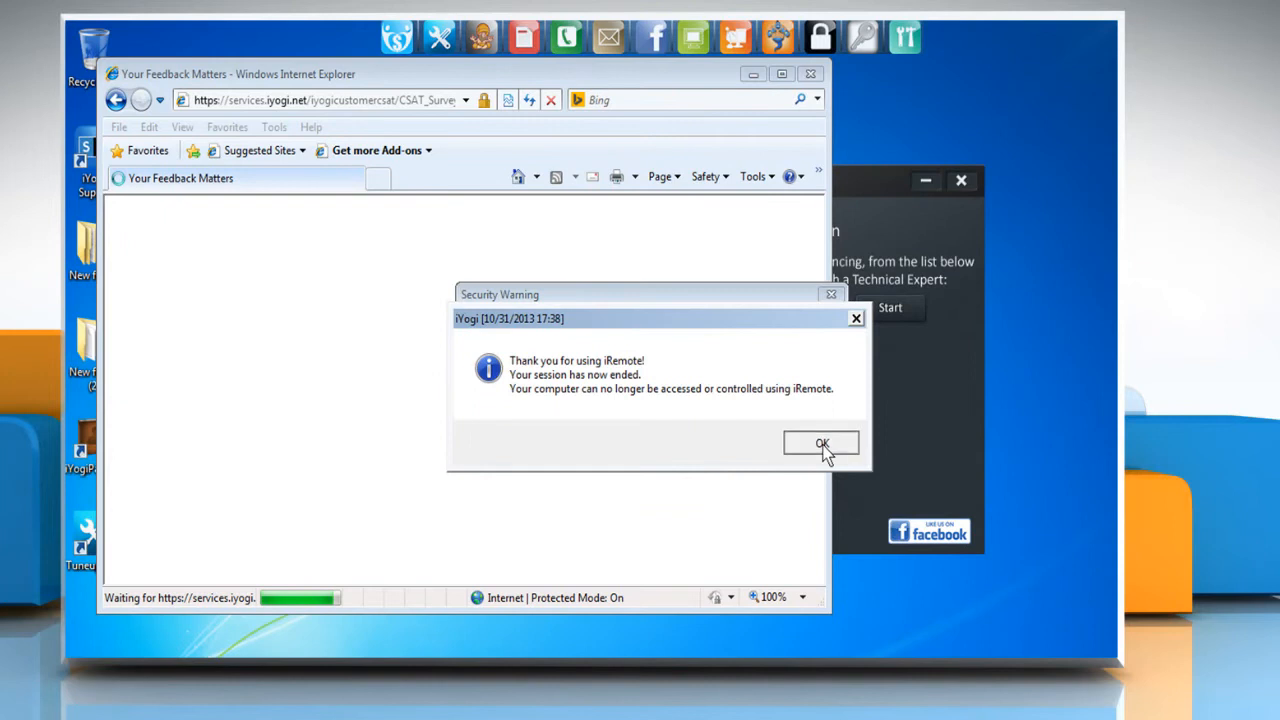
{"action": "left_click", "coordinate": [820, 444]}
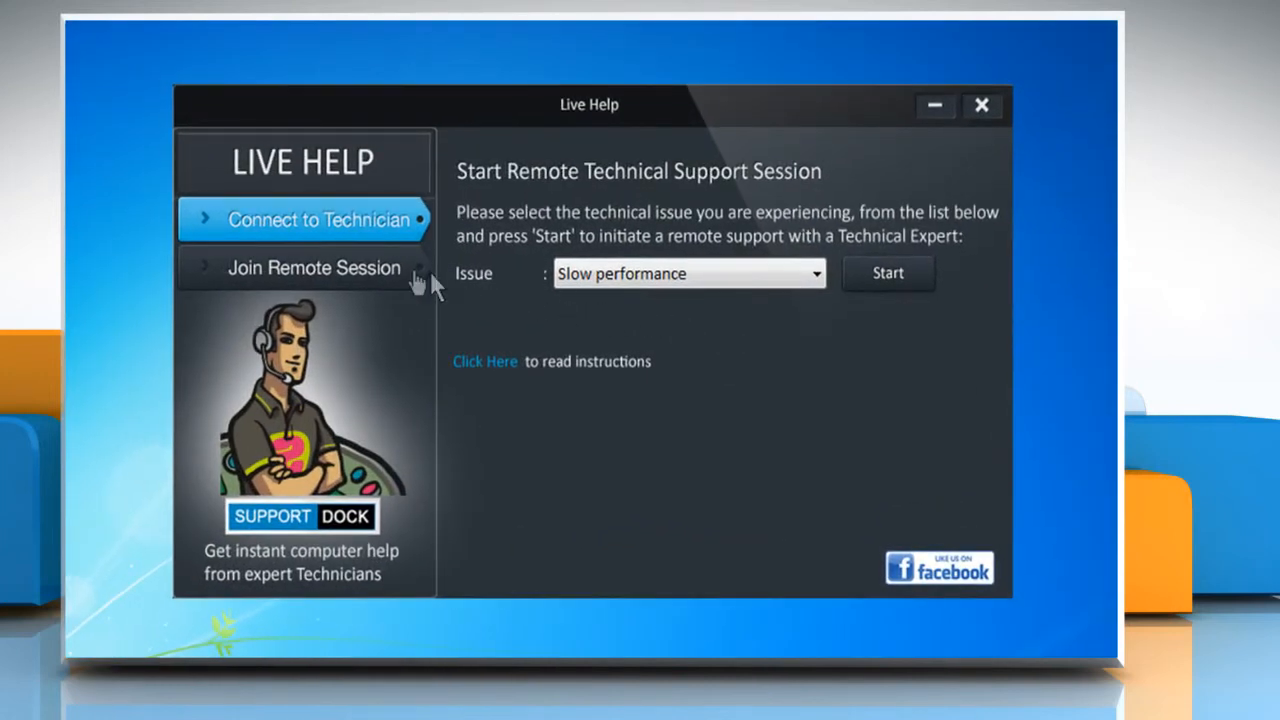
{"action": "left_click", "coordinate": [312, 268]}
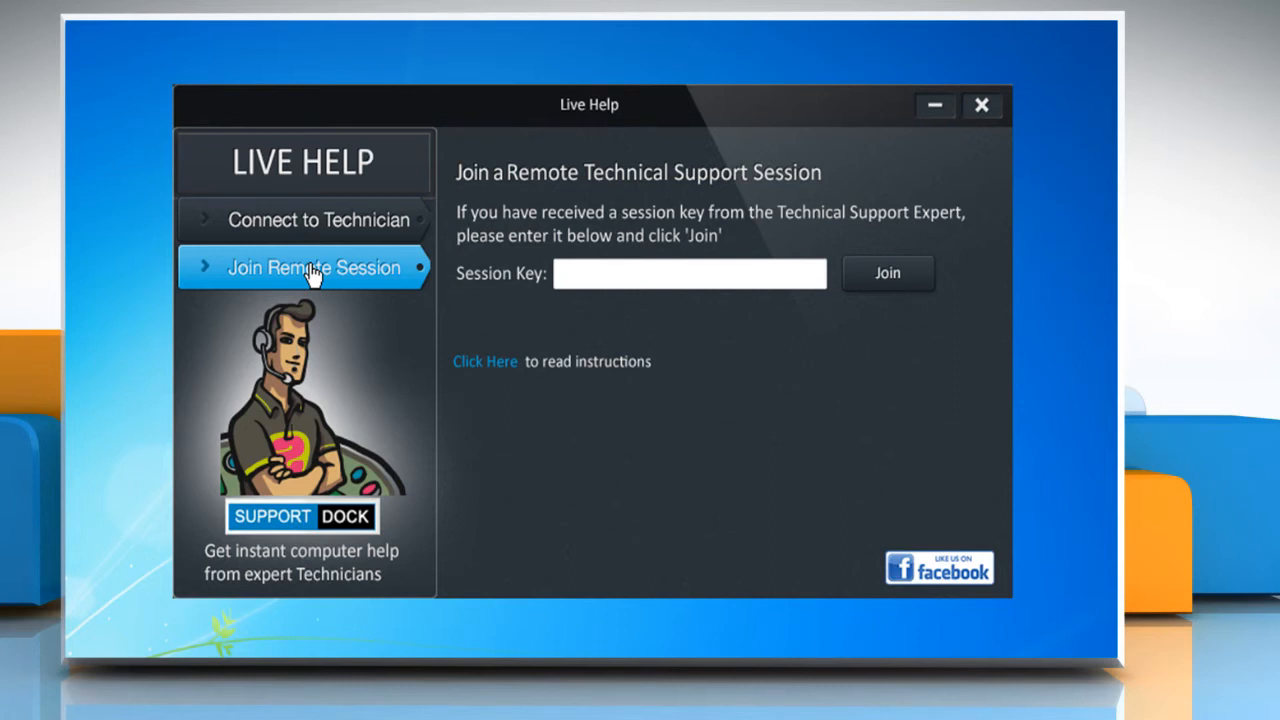
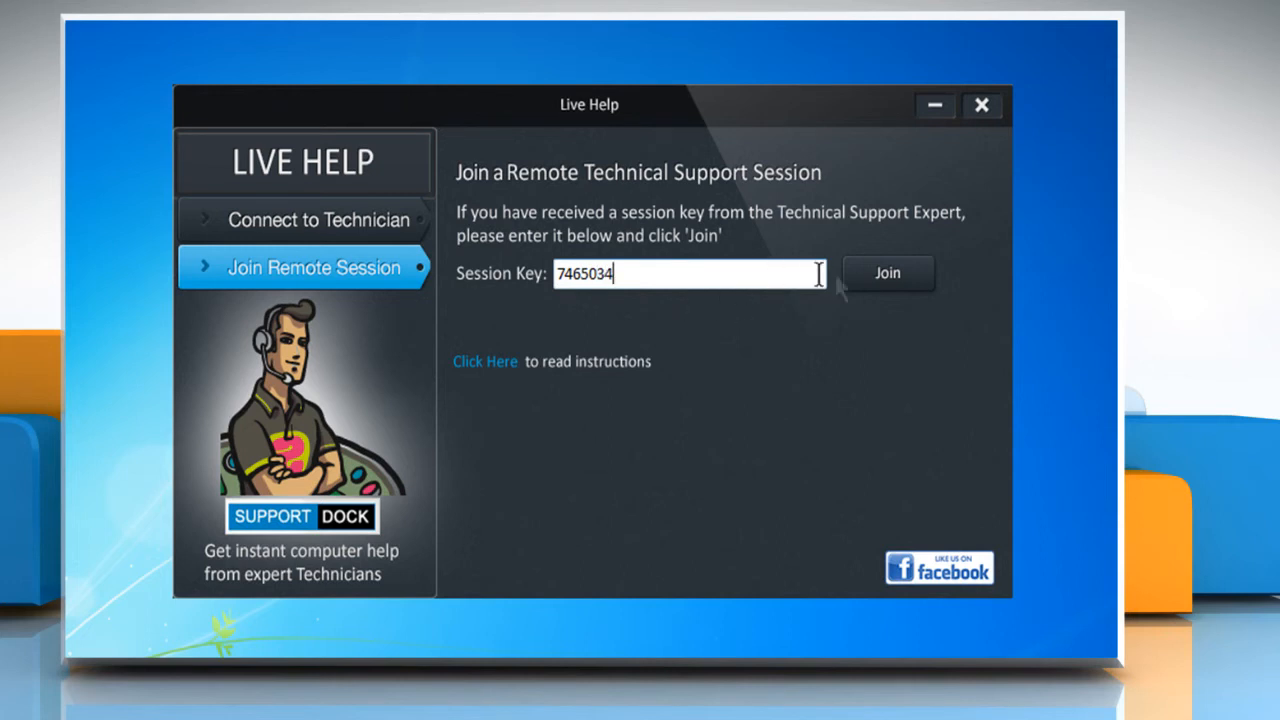
{"action": "left_click", "coordinate": [886, 272]}
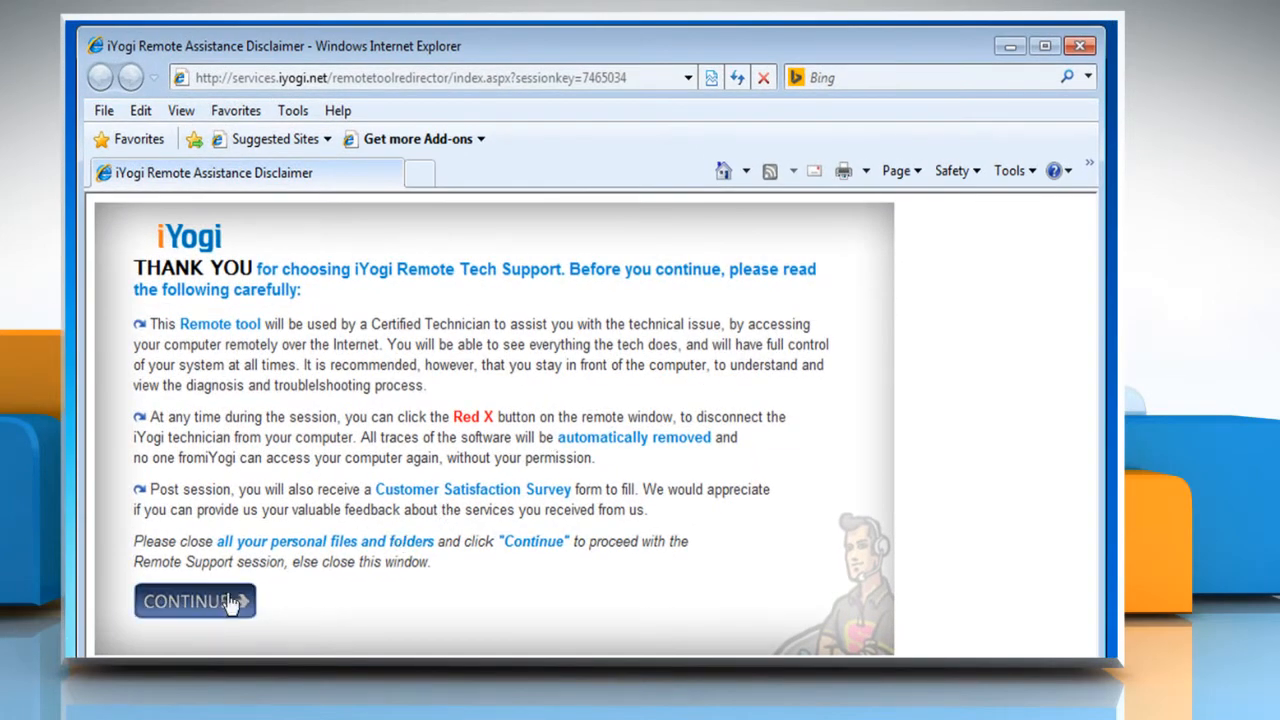
- Accept the remote assistance disclaimer and run the downloaded iYogi Support Client
{"action": "left_click", "coordinate": [194, 600]}
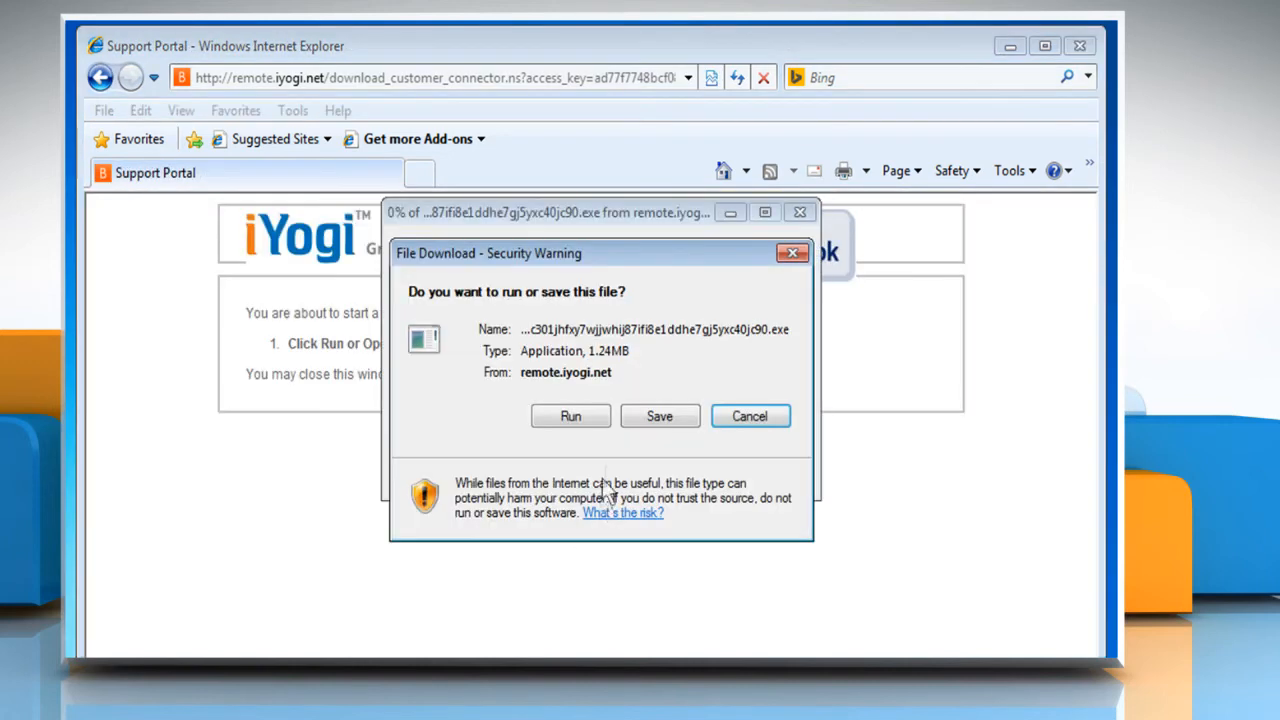
{"action": "left_click", "coordinate": [570, 416]}
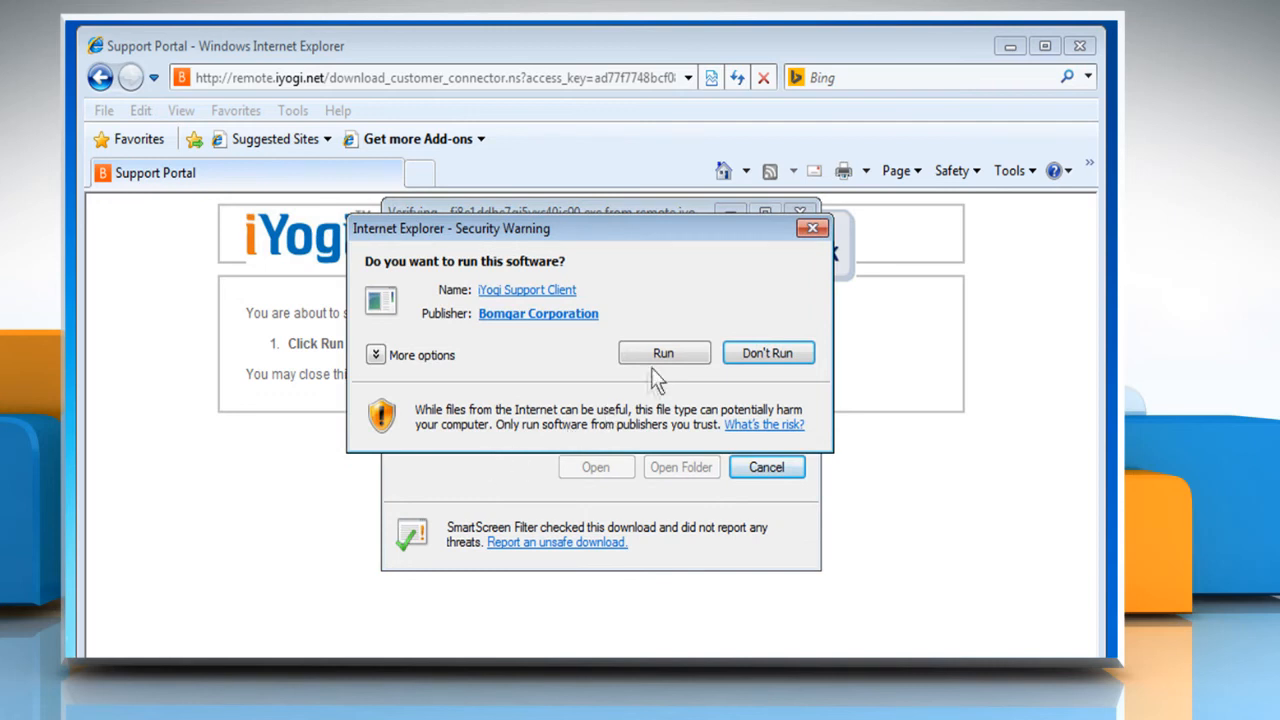
{"action": "left_click", "coordinate": [664, 352]}
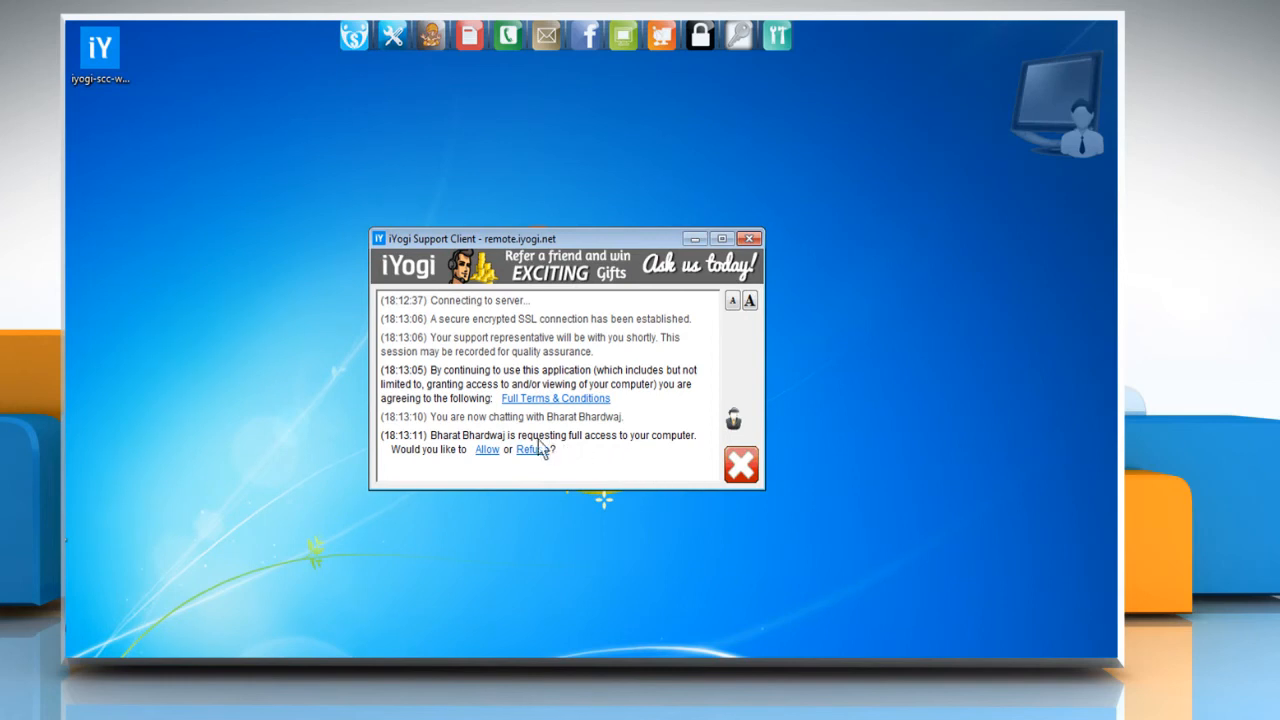
- Grant the technician full access and send the message 'My system is not responding'
{"action": "left_click", "coordinate": [486, 448]}
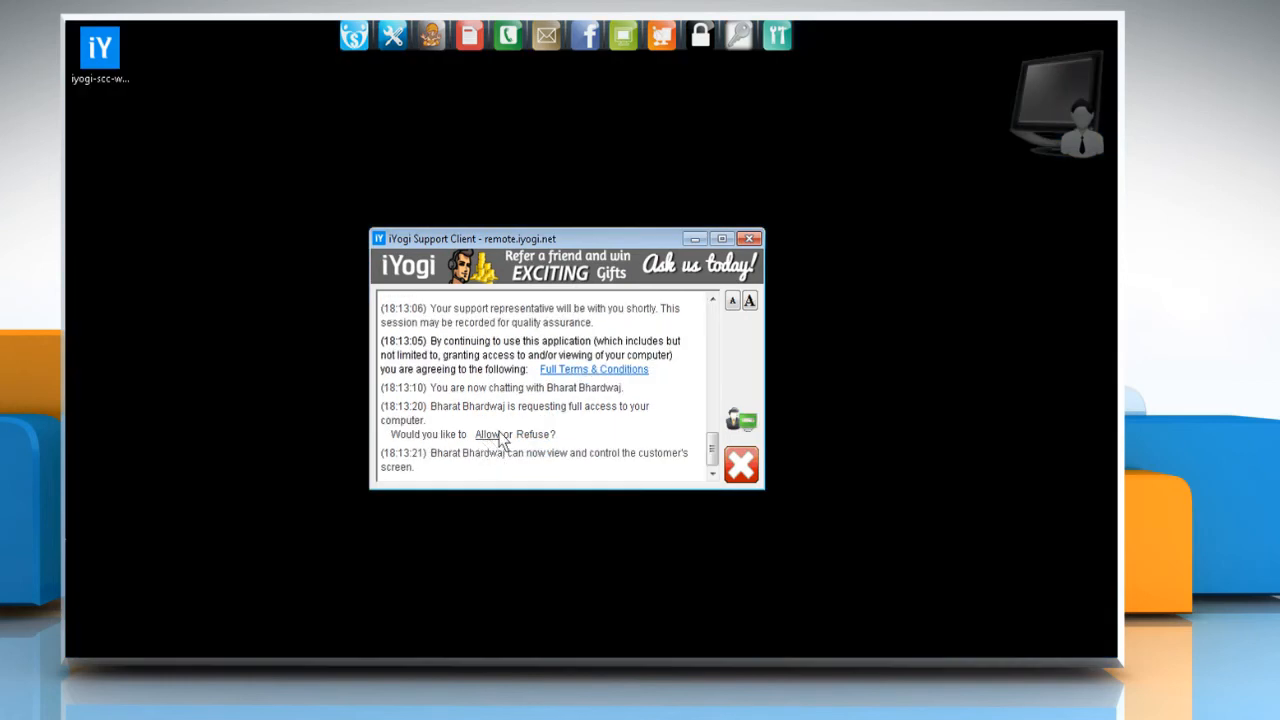
{"action": "left_click", "coordinate": [488, 434]}
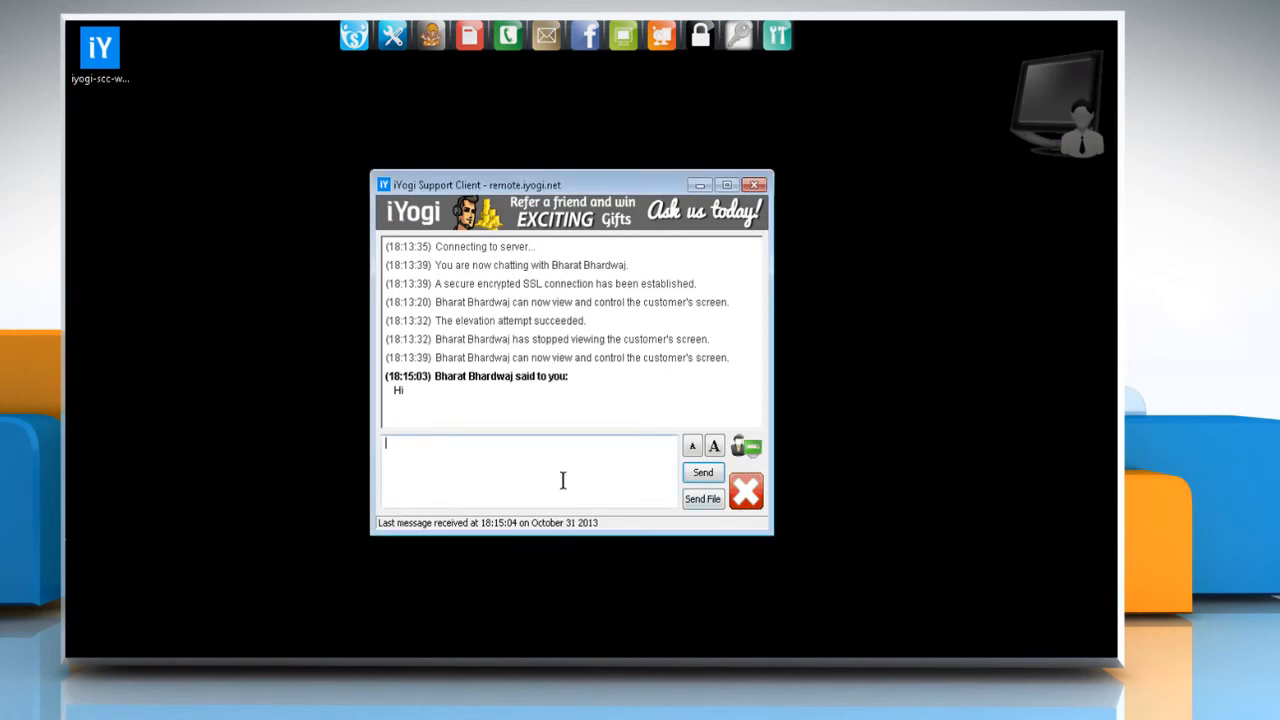
{"action": "type", "text": "My system"}
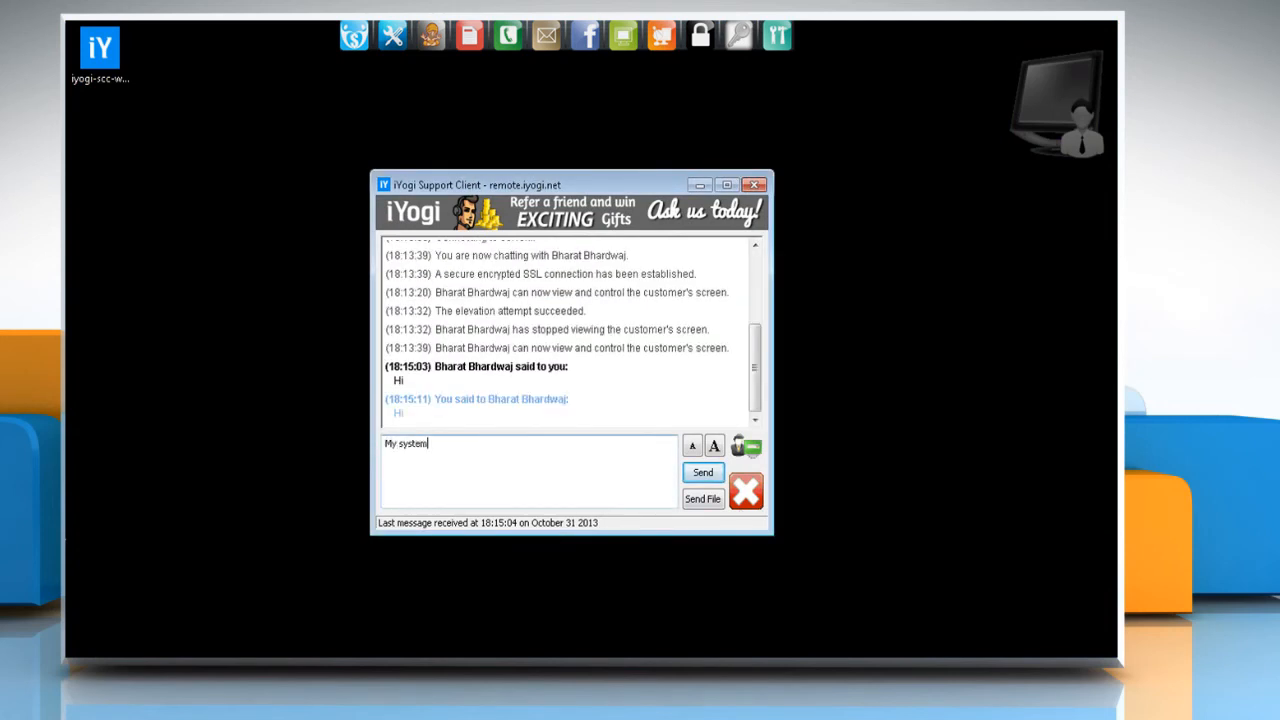
{"action": "left_click", "coordinate": [702, 472]}
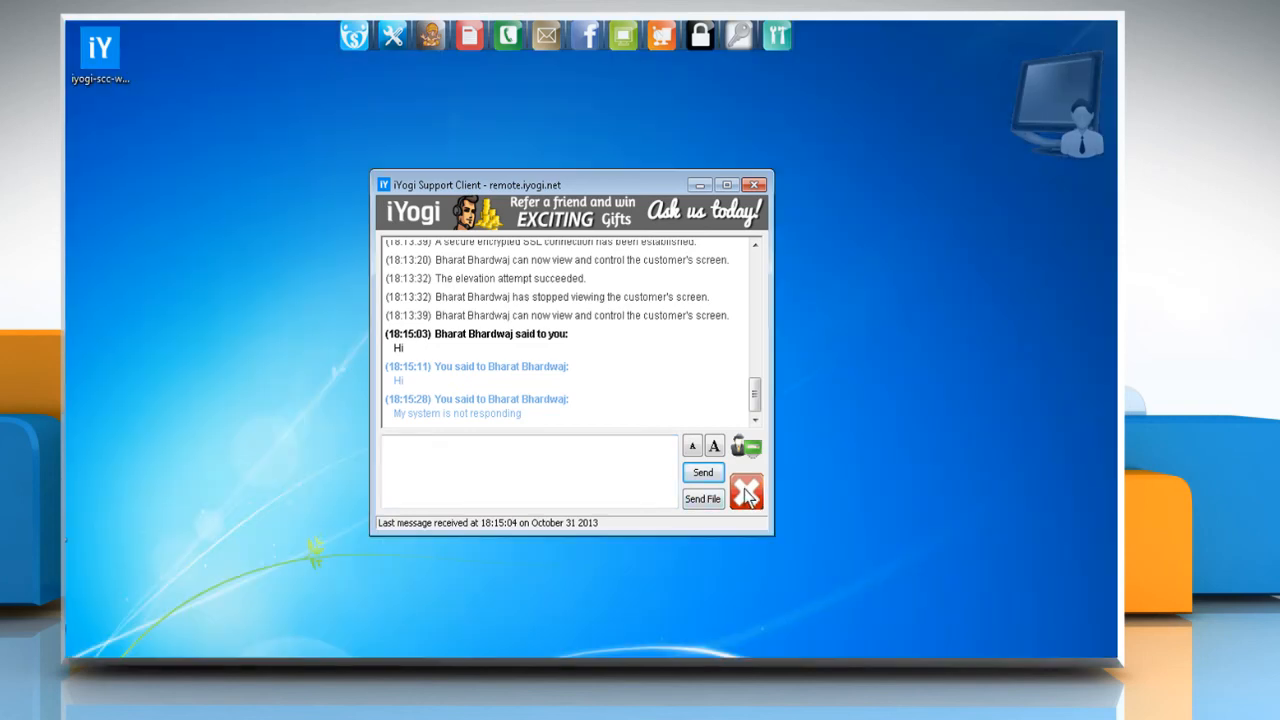
- End the support session and confirm removing the iYogi software
{"action": "left_click", "coordinate": [746, 492]}
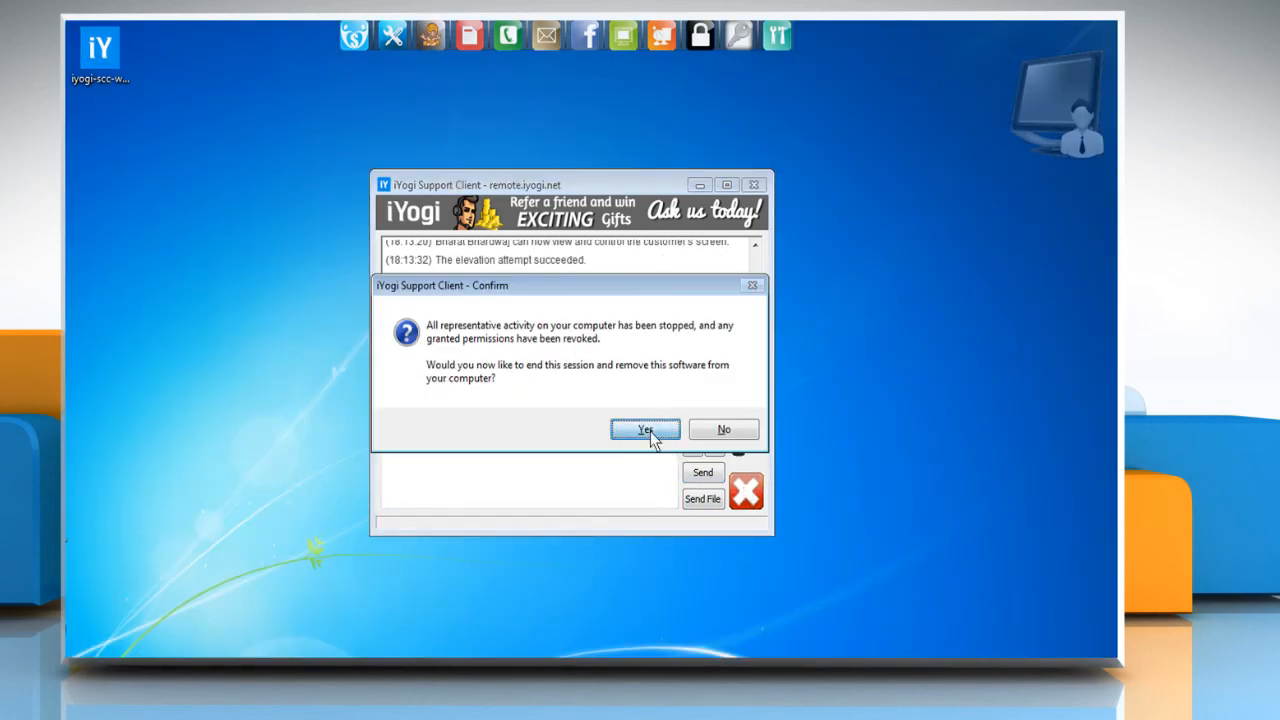
{"action": "left_click", "coordinate": [644, 428]}
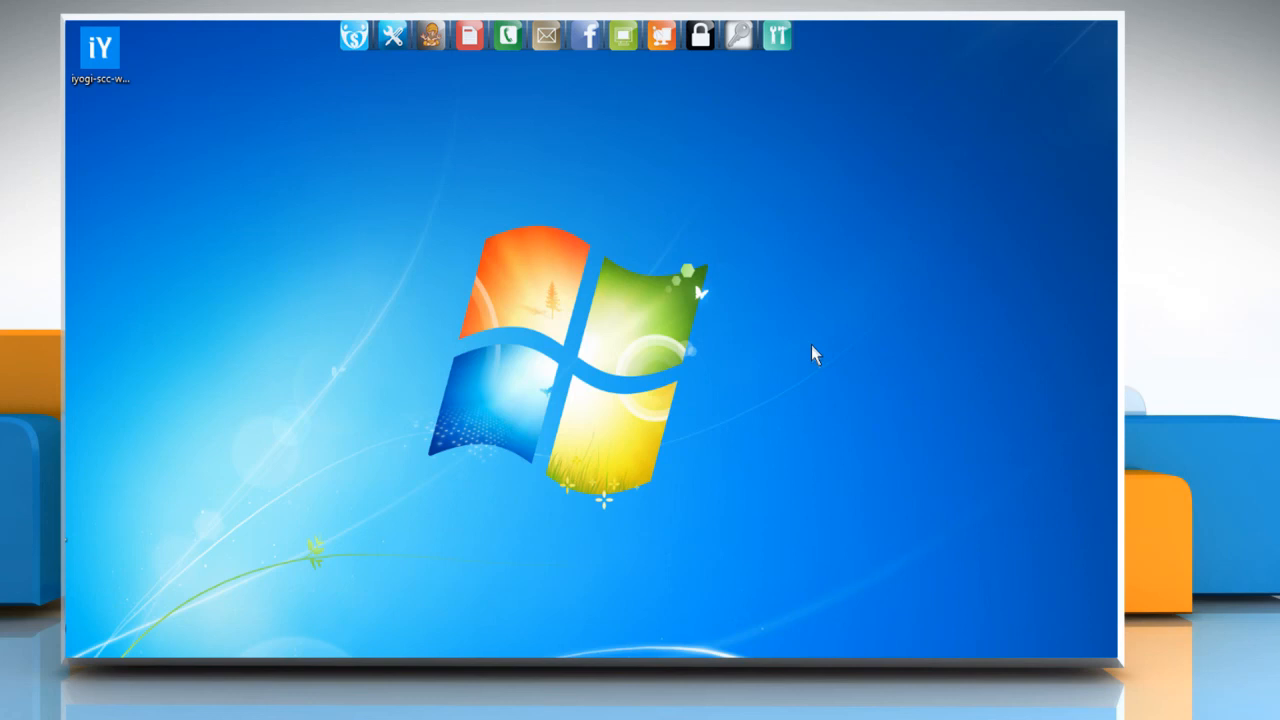